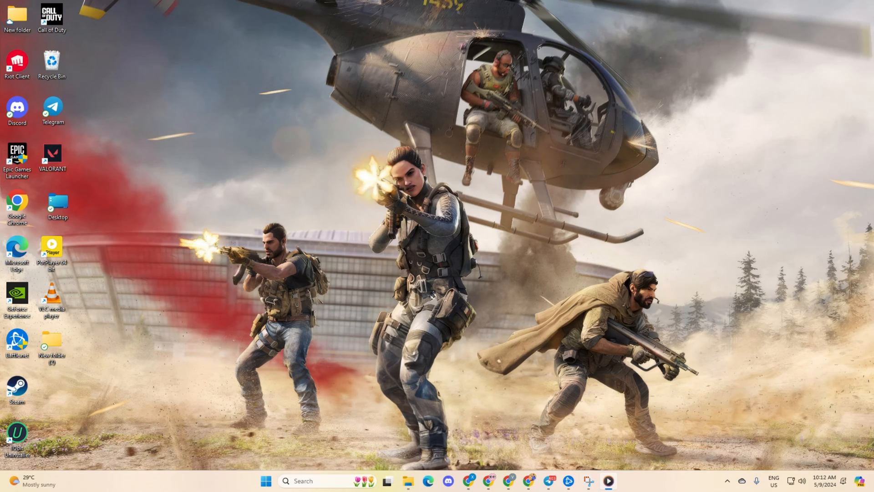
mouse_move(379, 19)
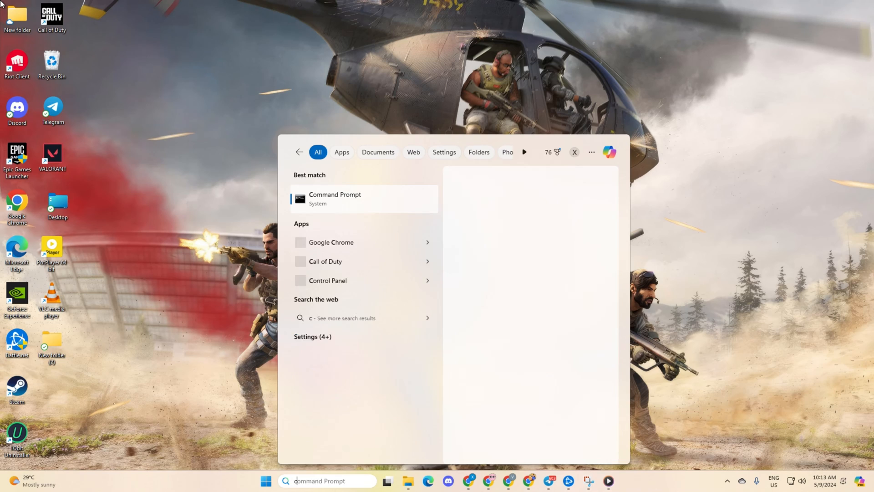
Search for 'cmd' to bring up Command Prompt with its run-as-administrator option.
text(cmd)
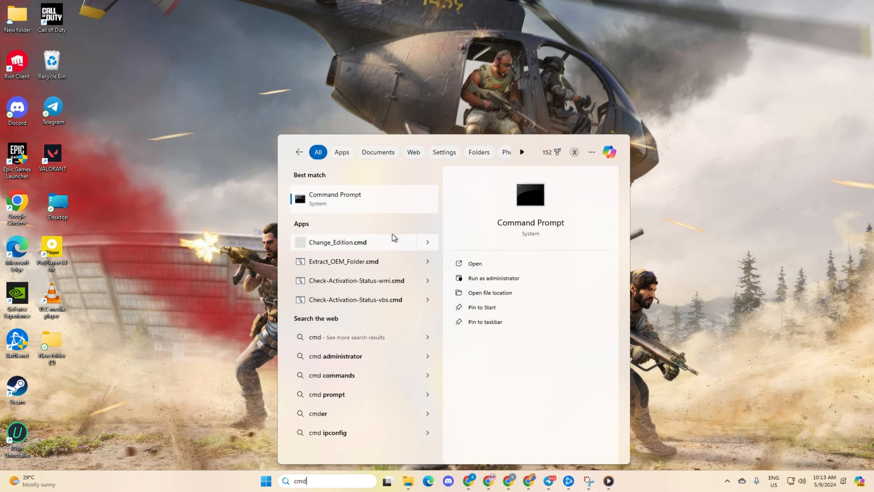
mouse_move(357, 209)
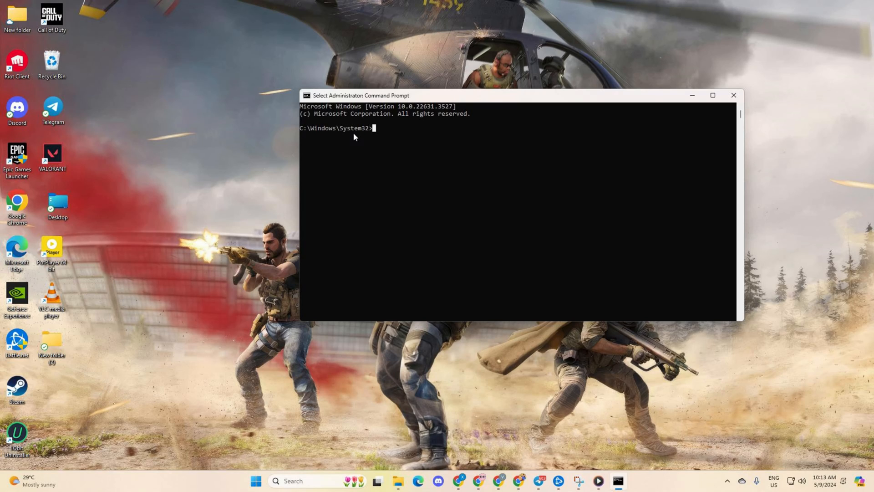
Reset the Winsock catalog with netsh winsock reset.
text(netsh winsock reset)
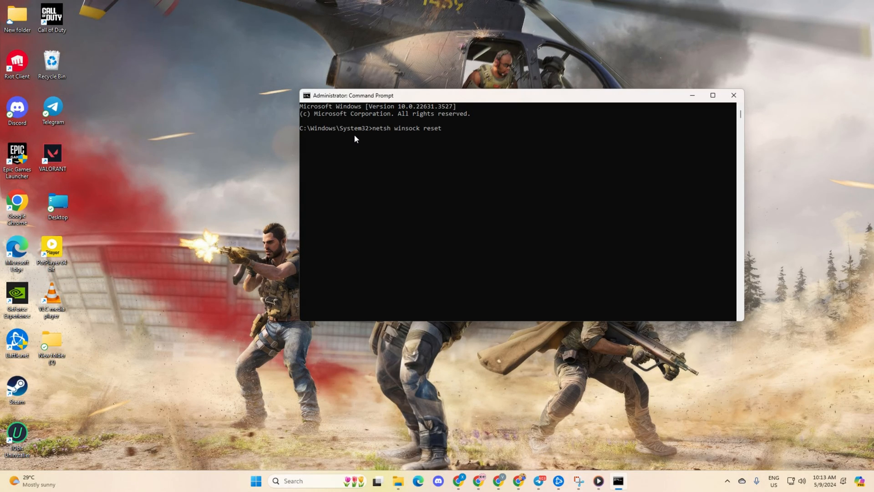
key(Return)
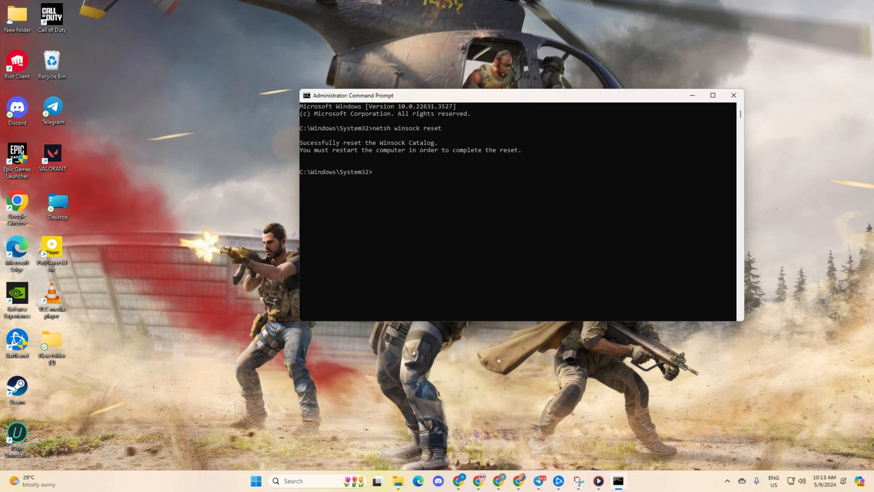
click(374, 173)
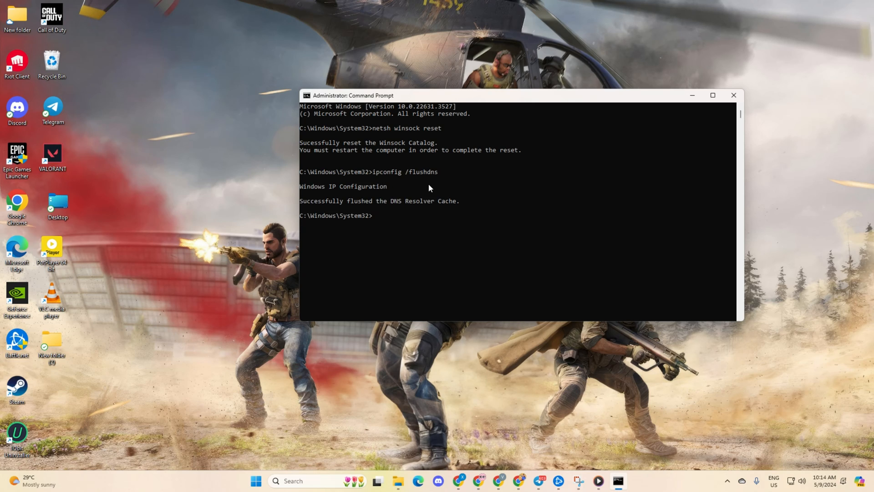
Release and renew the IP address with ipconfig, then close the administrator window.
text(ipconfig /release)
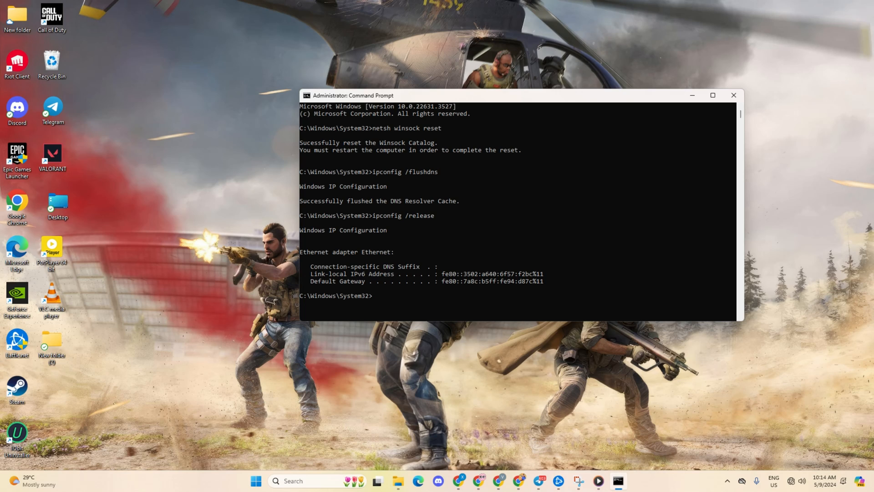
text(ipconfig /renew)
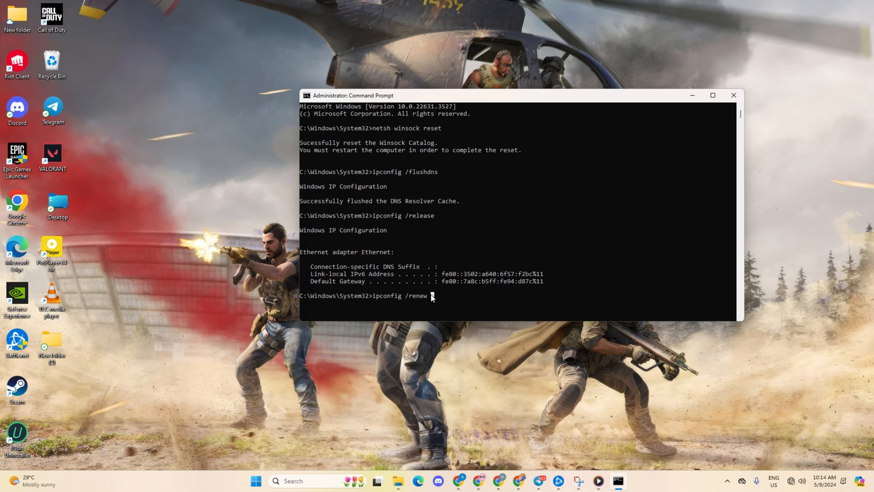
key(Return)
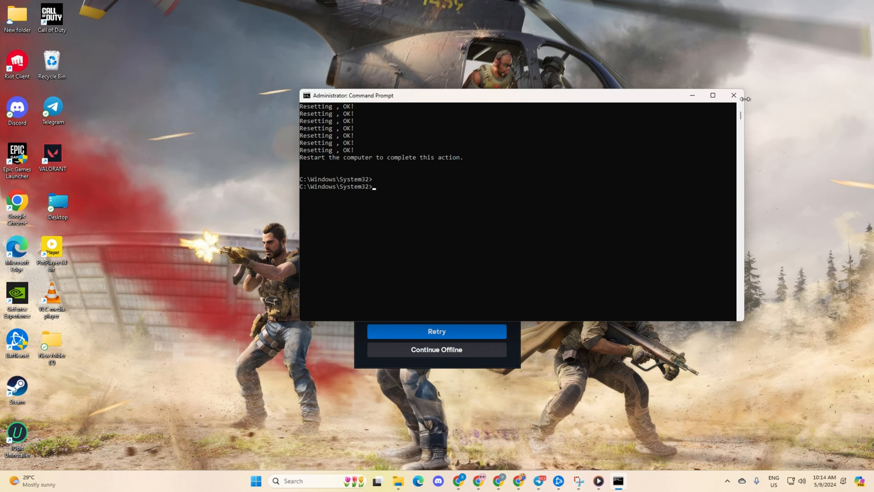
click(265, 481)
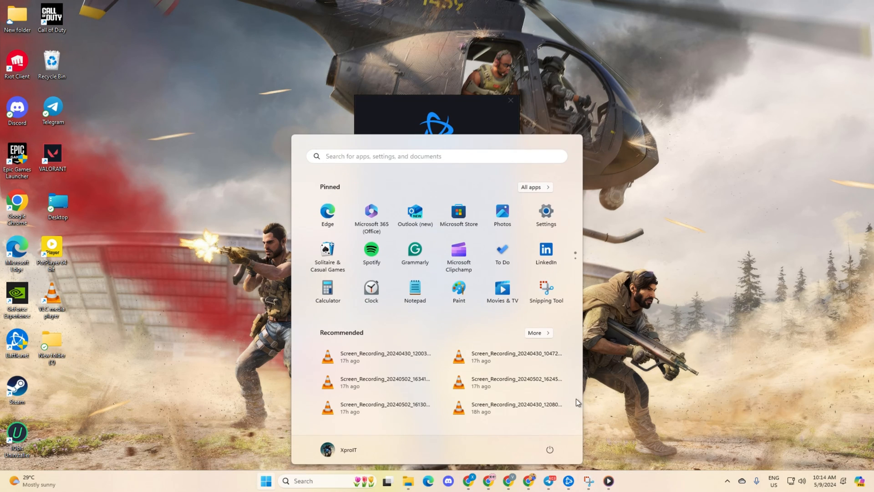
Restart the computer from the Start menu's power options.
click(549, 449)
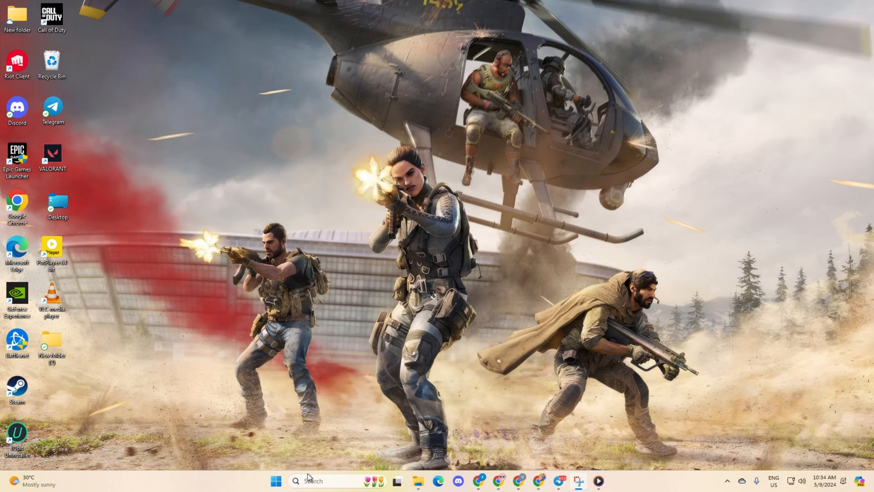
Launch a new Command Prompt and ping 1.1.1.1 and 8.8.8.8, each replying with no loss.
text(cm)
text(p)
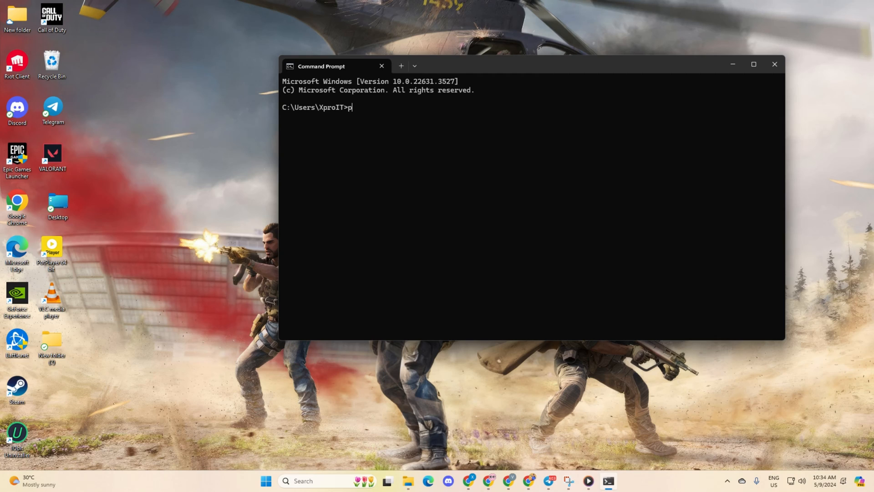
text(ing 1.1.1)
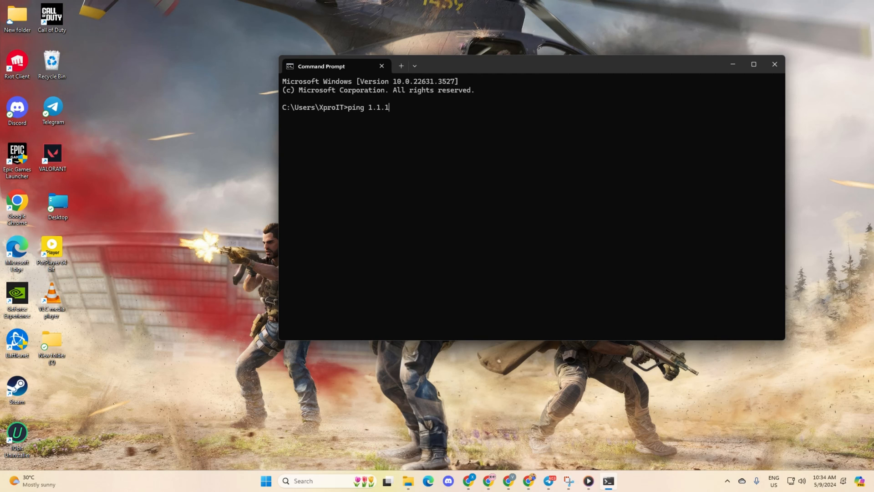
key(Return)
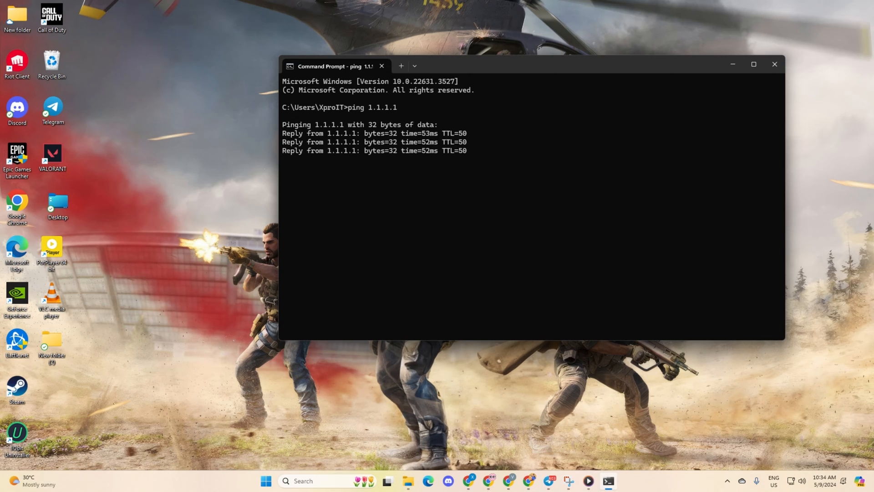
text(ping 8.8.8.8)
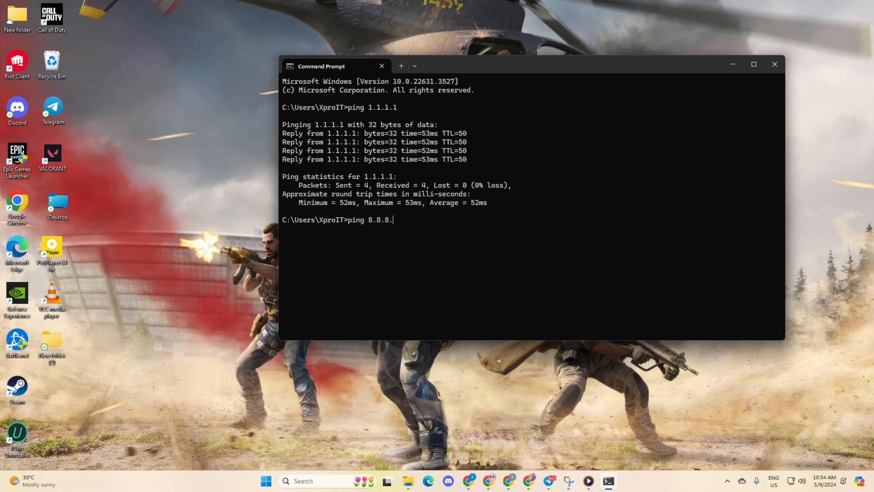
key(Return)
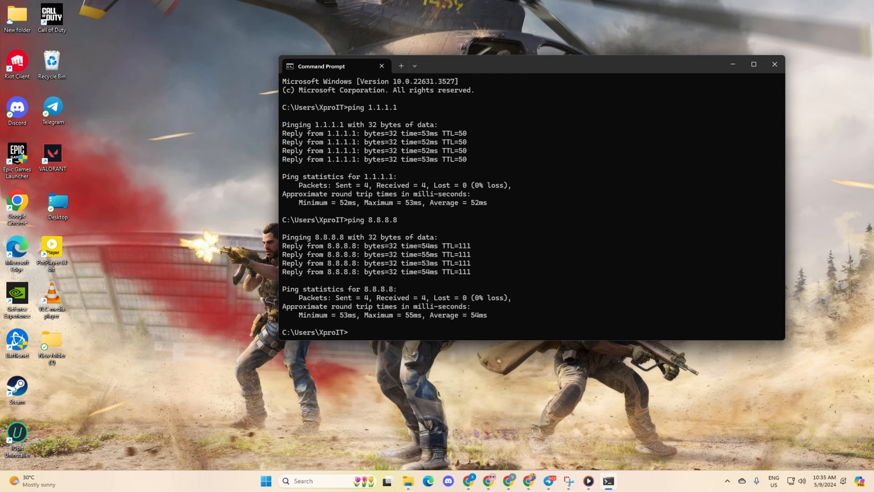
mouse_move(523, 83)
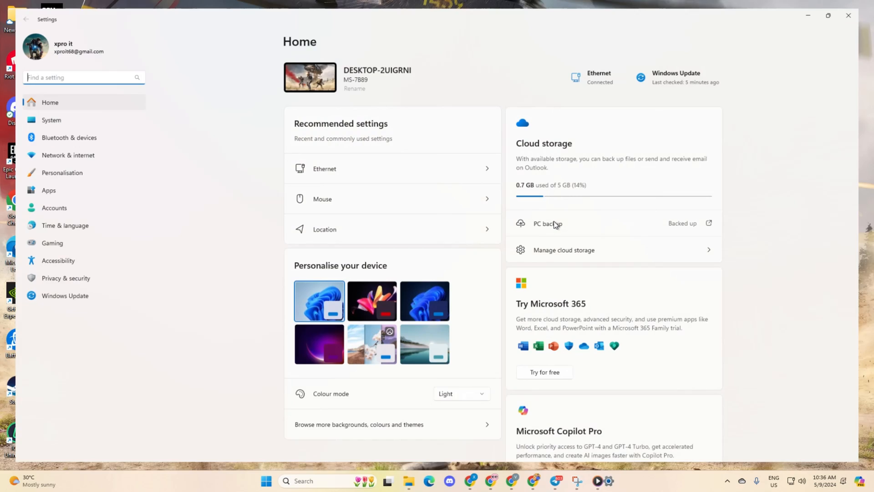
Navigate to the Ethernet connection's details under Network & internet.
click(68, 155)
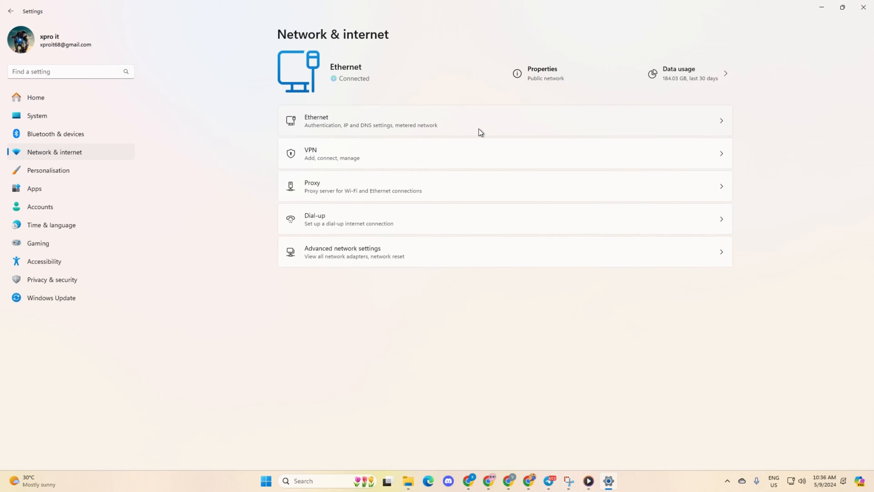
click(367, 121)
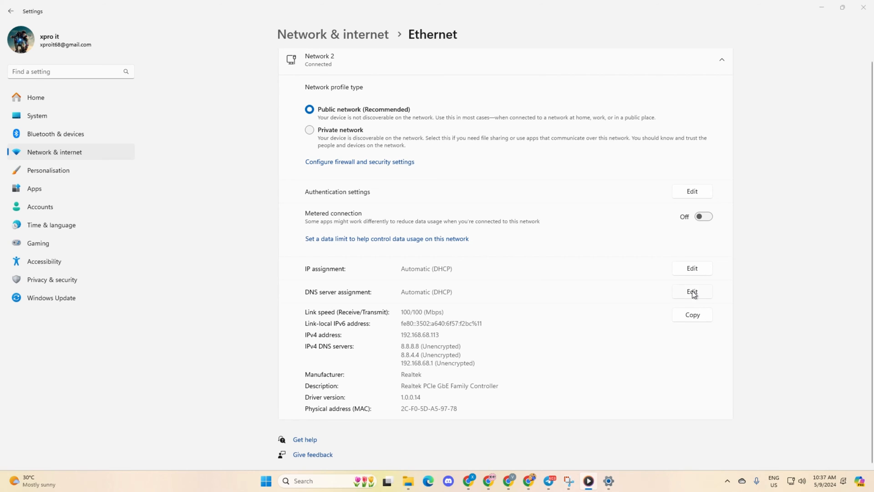
Switch DNS assignment to manual IPv4 and enter 1.1.1.1 and 1.0.0.1 as server addresses.
click(692, 291)
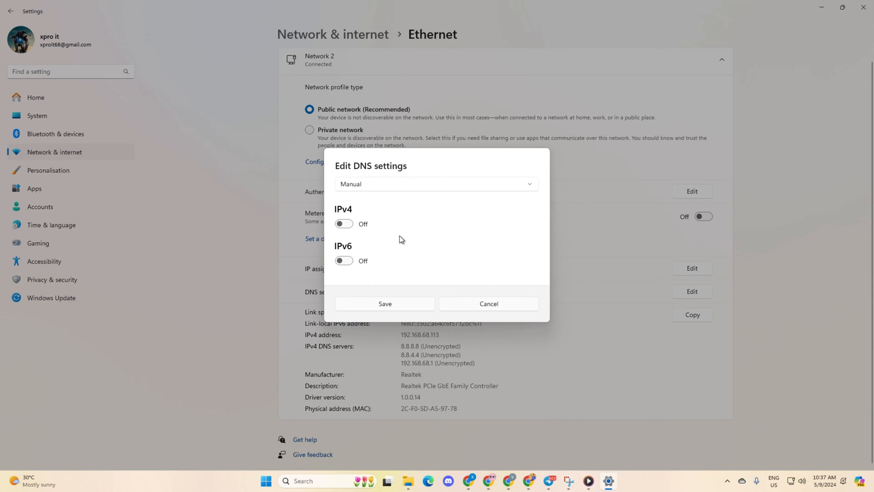
click(344, 224)
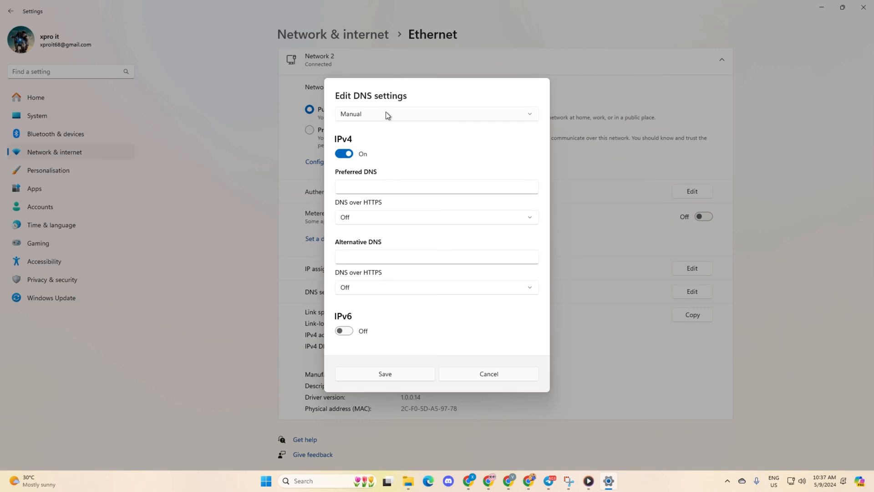
text(1.1.1.1)
text(8.8.8.8)
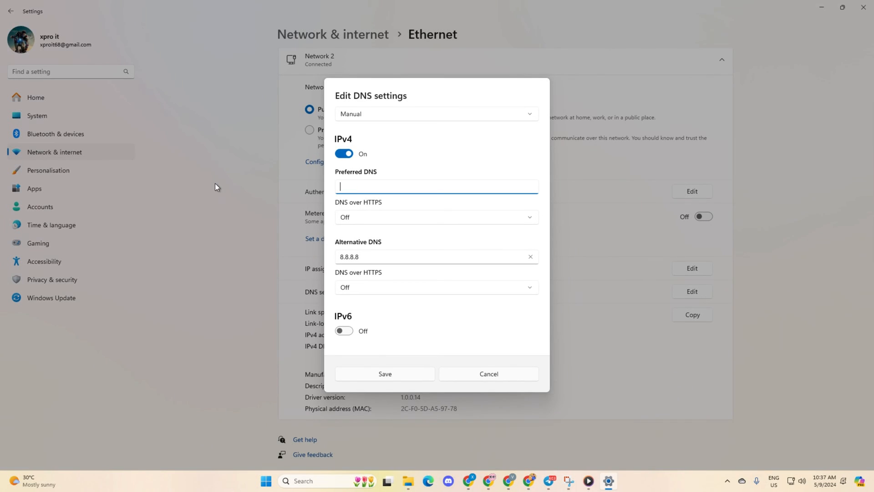
text(1.0.0)
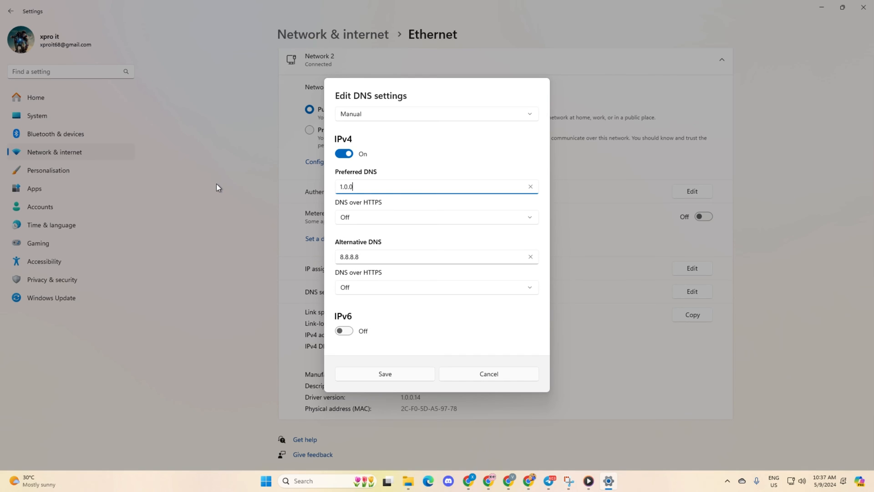
text(1)
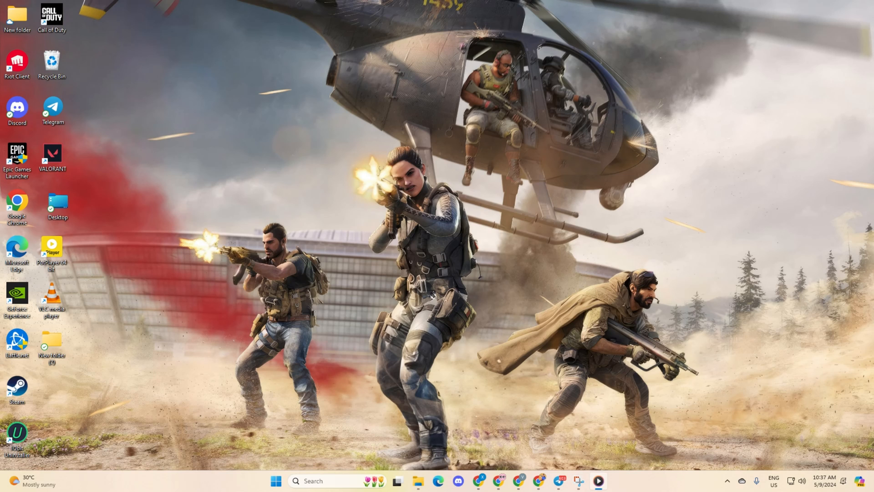
mouse_move(411, 64)
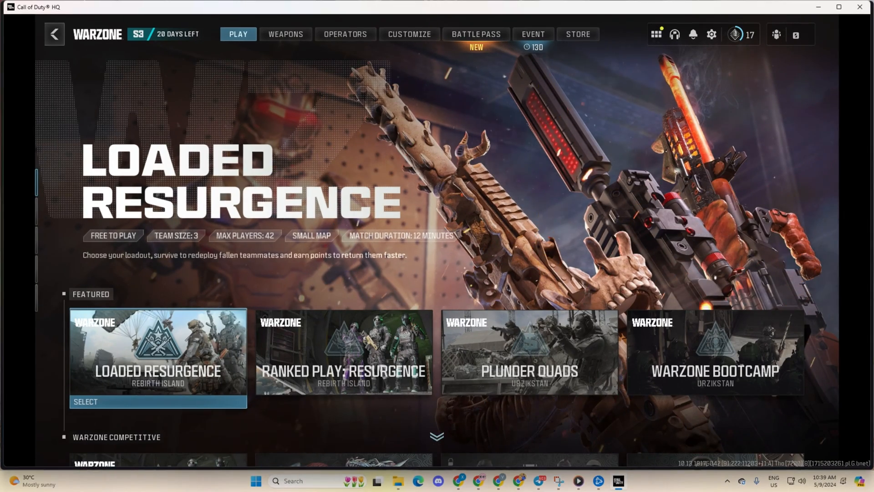
Enter the Warzone playlist lobby, start a match search at about 57 ms ping, then cancel.
scroll(down, 3)
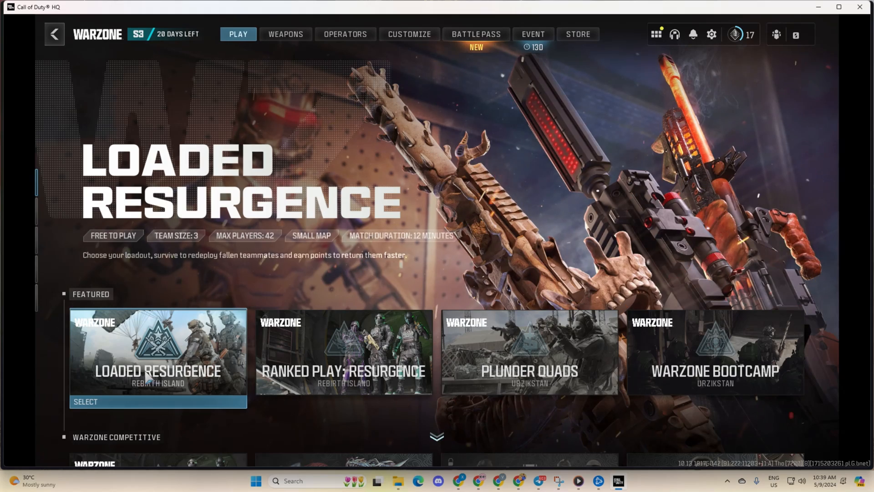
click(528, 352)
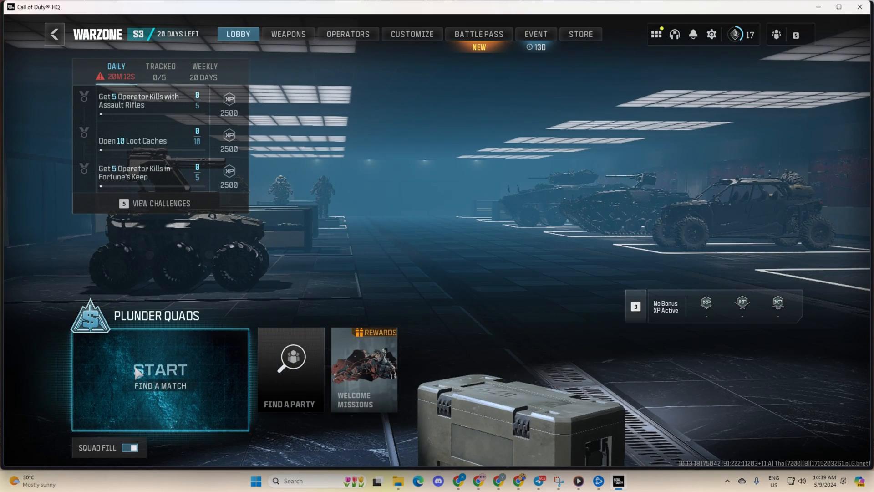
click(160, 369)
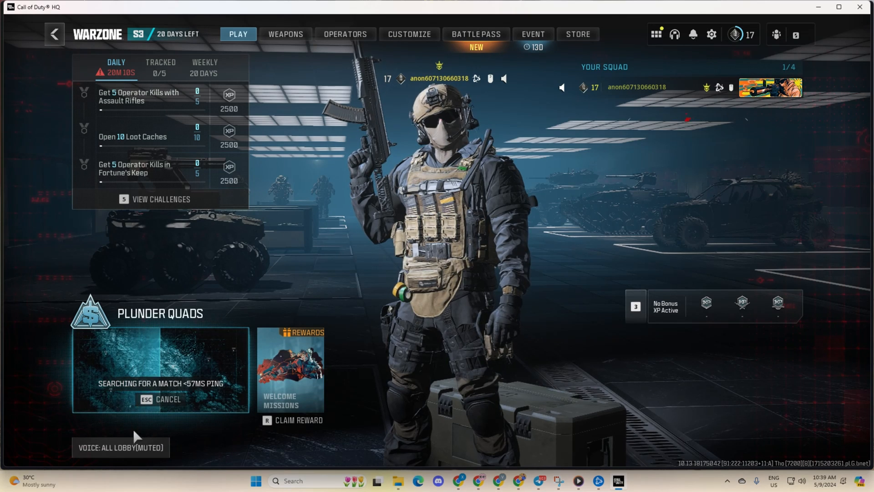
click(161, 399)
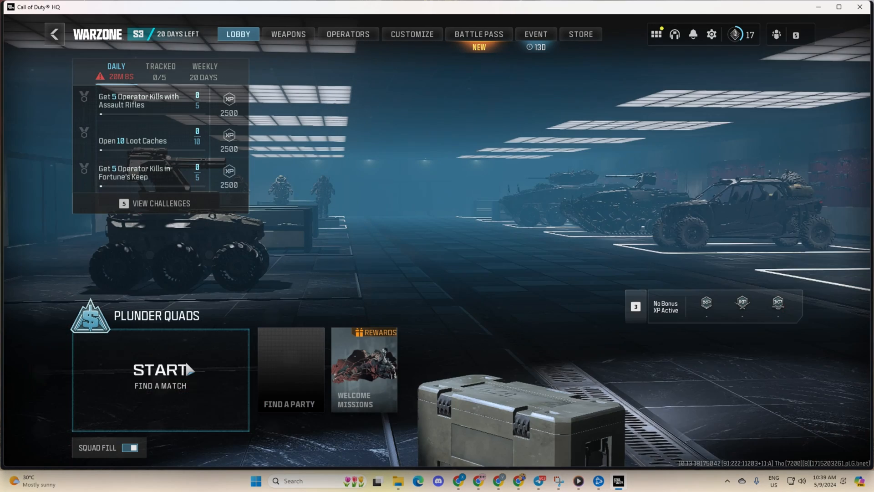
mouse_move(161, 370)
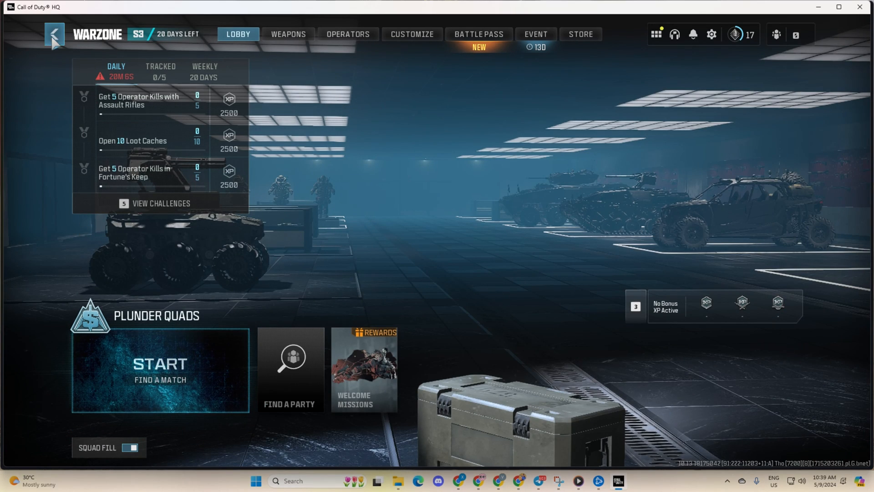